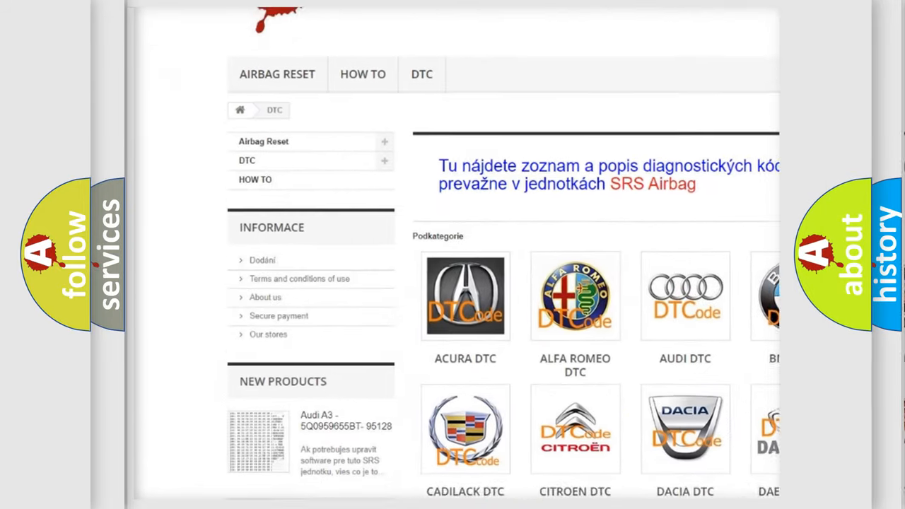
scroll("down", 3)
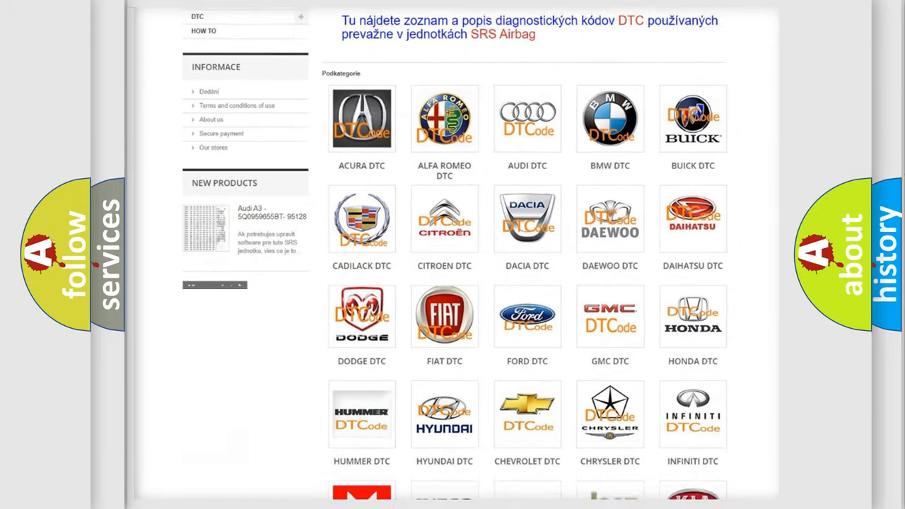
scroll("down", 3)
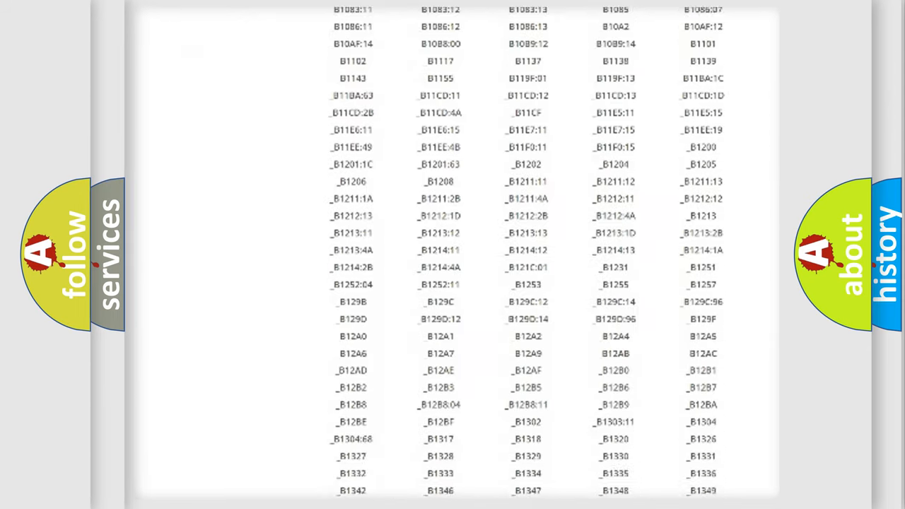
scroll("down", 3)
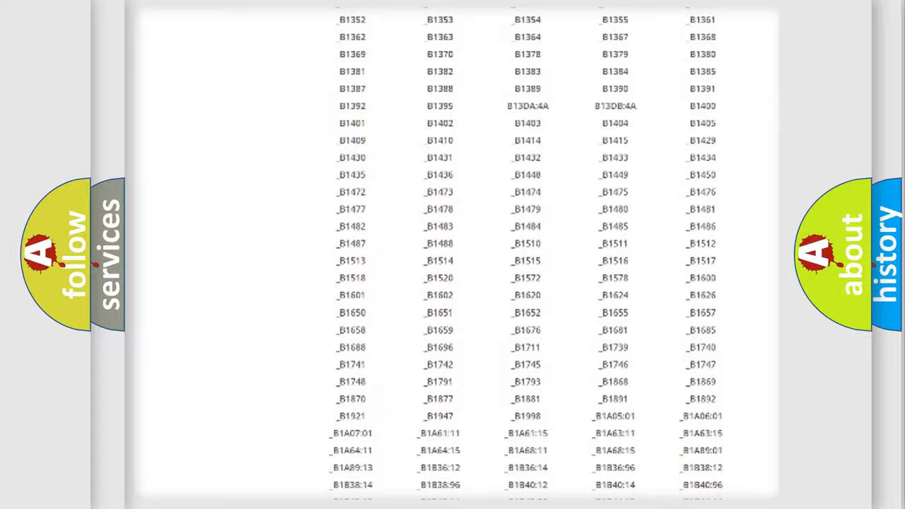